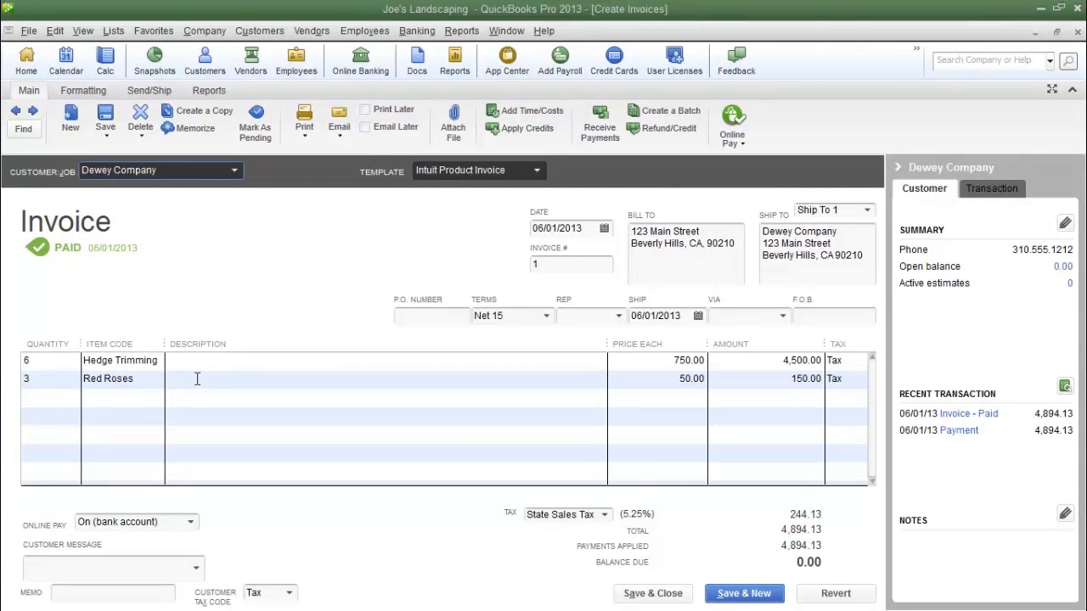
{"action": "mouse_move", "coordinate": [547, 228]}
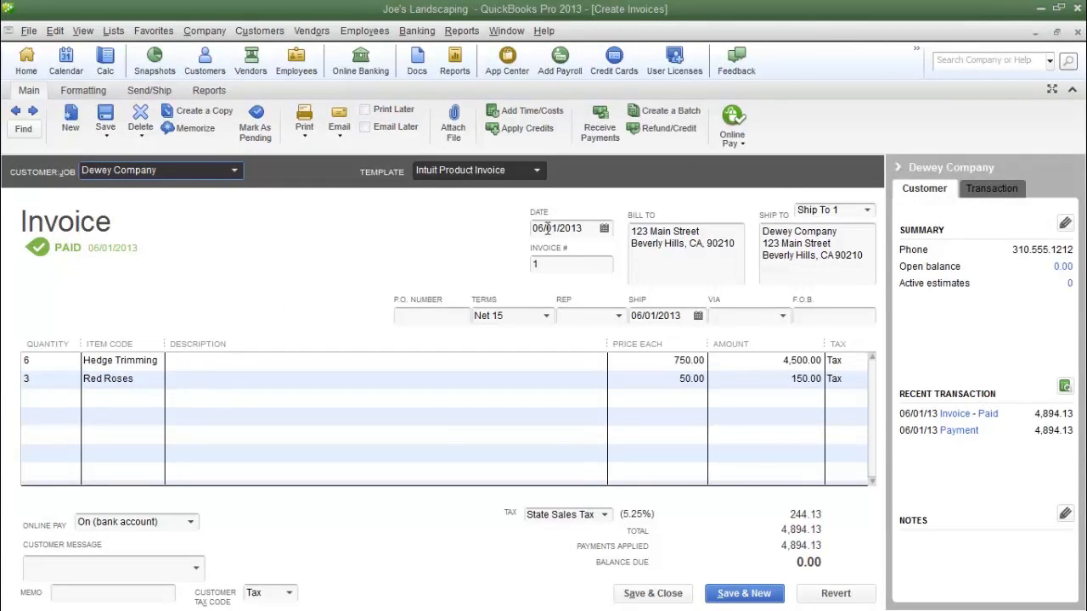
{"action": "mouse_move", "coordinate": [613, 211]}
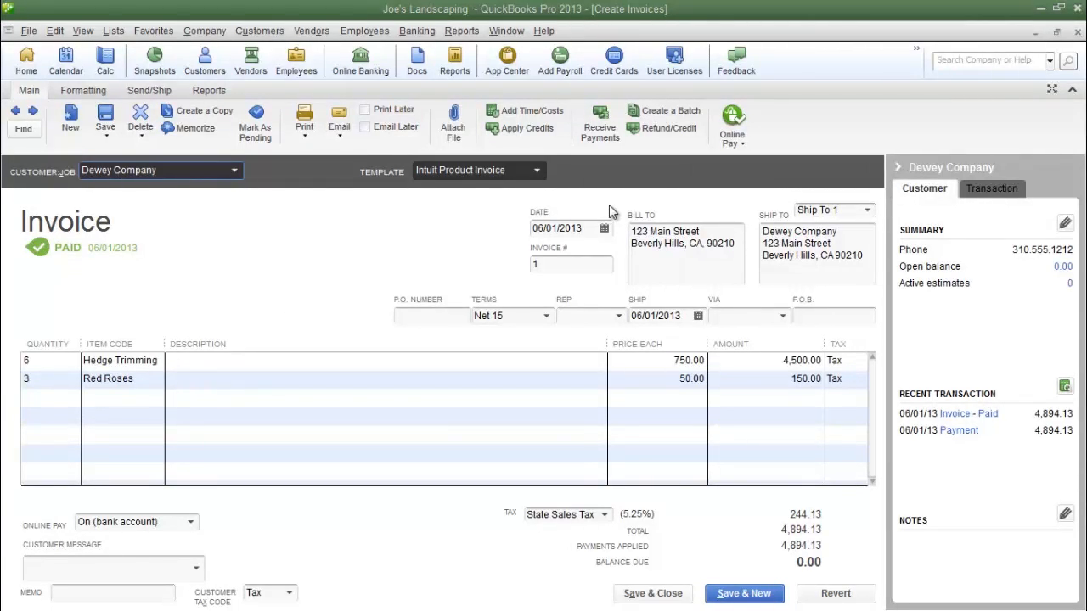
{"action": "mouse_move", "coordinate": [670, 129]}
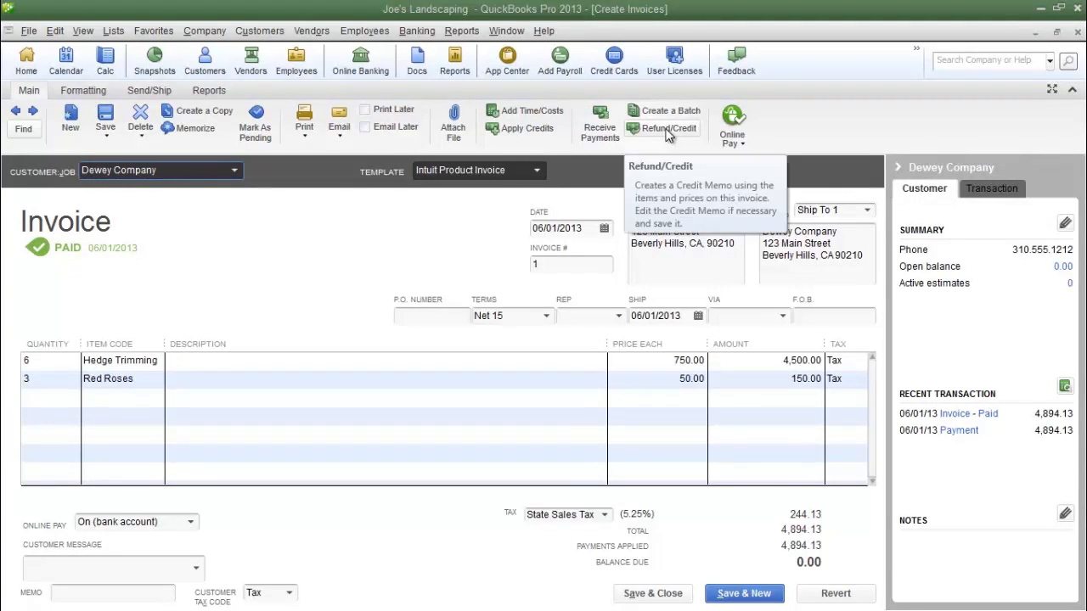
Step: Start a credit memo from Dewey Company's invoice and delete the Hedge Trimming line, leaving Red Roses at 157.88
{"action": "left_click", "coordinate": [669, 127]}
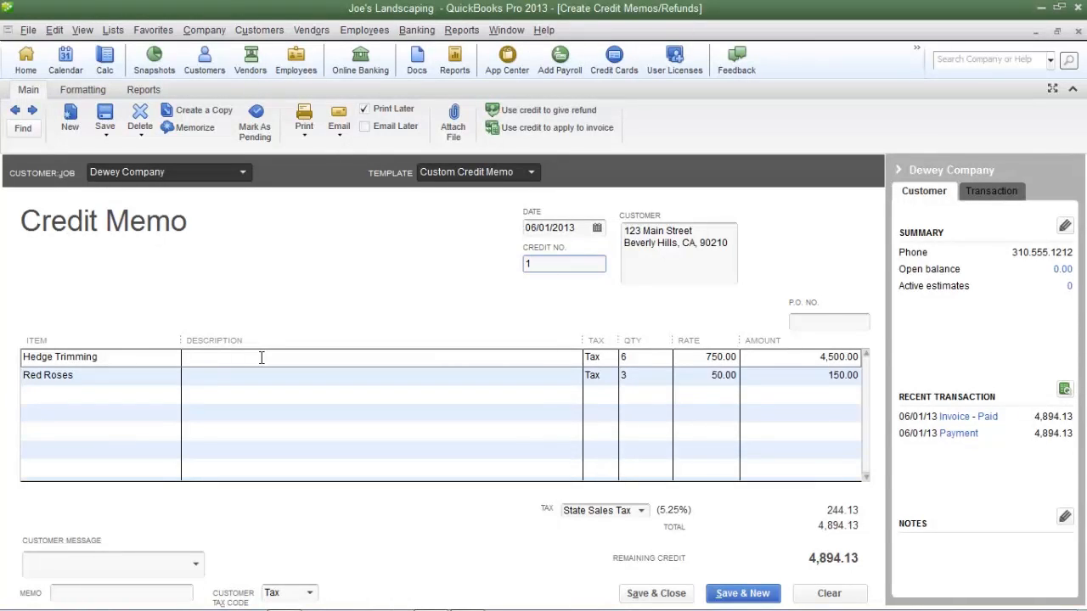
{"action": "left_click", "coordinate": [564, 263]}
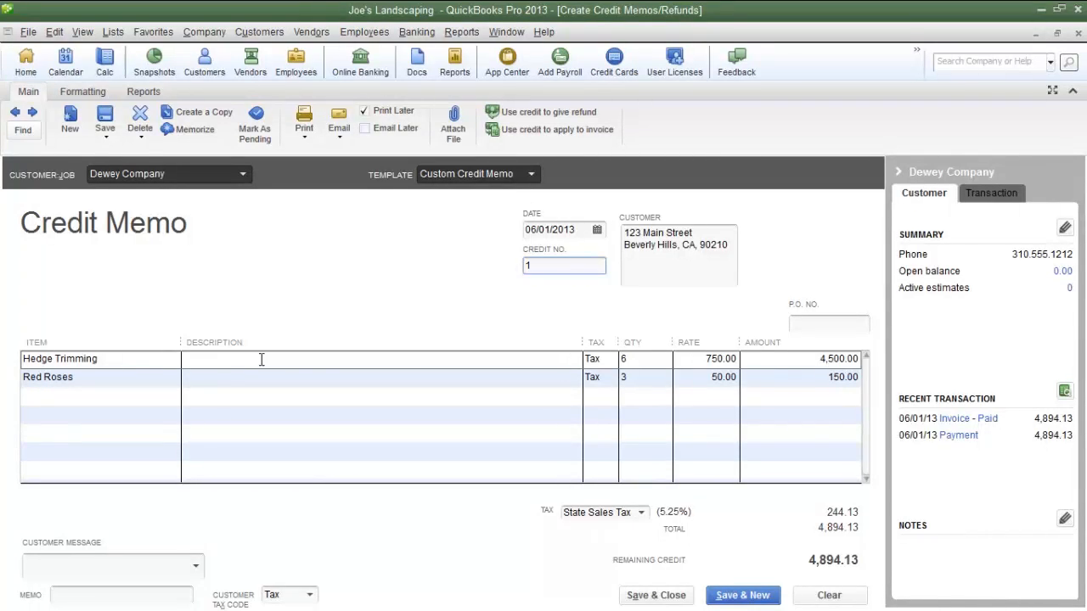
{"action": "right_click", "coordinate": [262, 360]}
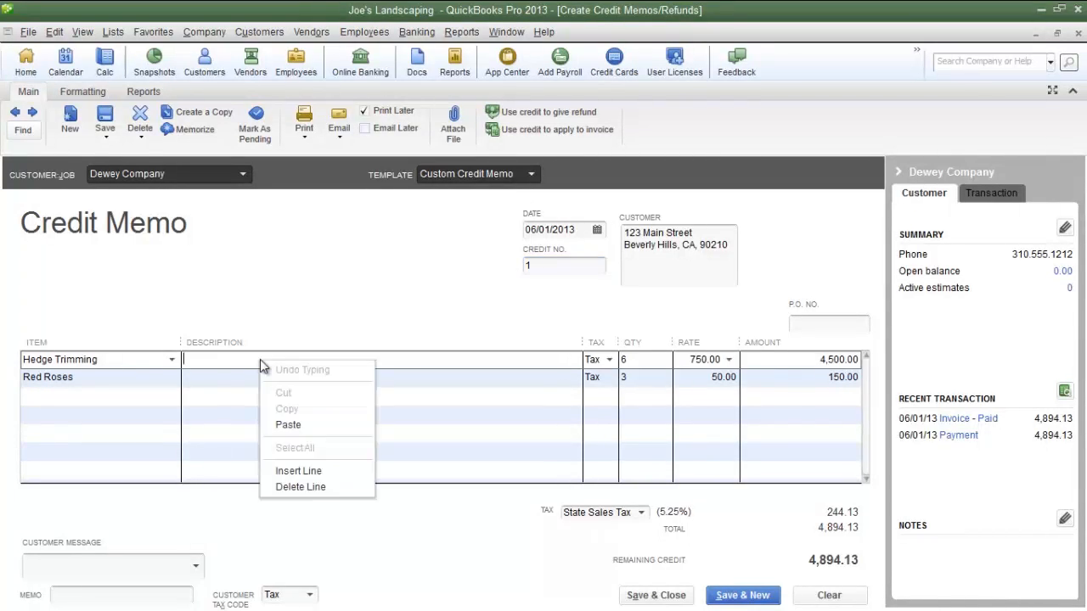
{"action": "mouse_move", "coordinate": [299, 486]}
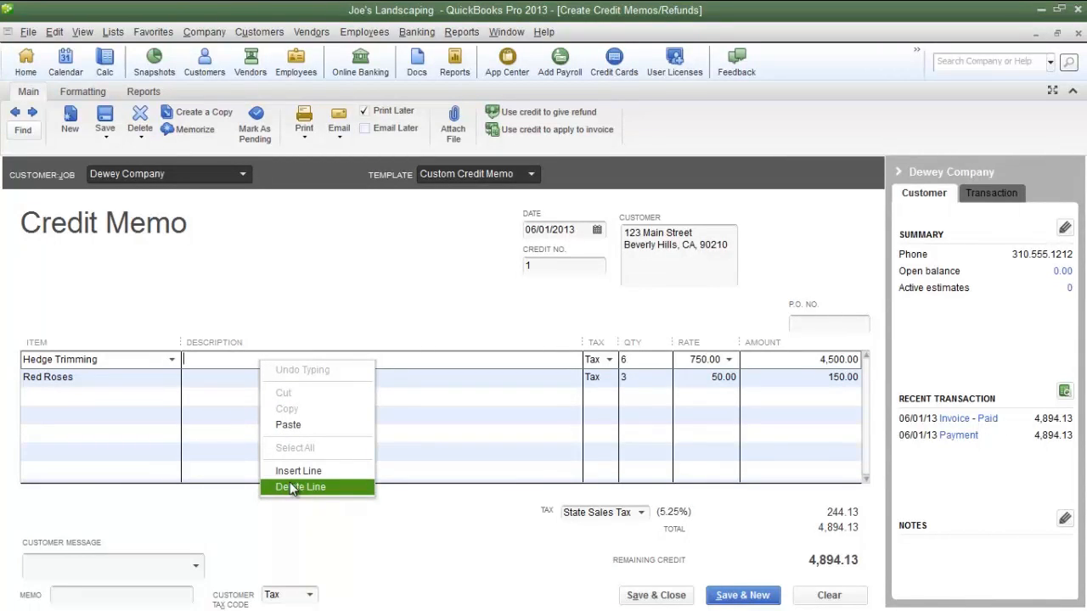
{"action": "mouse_move", "coordinate": [221, 365]}
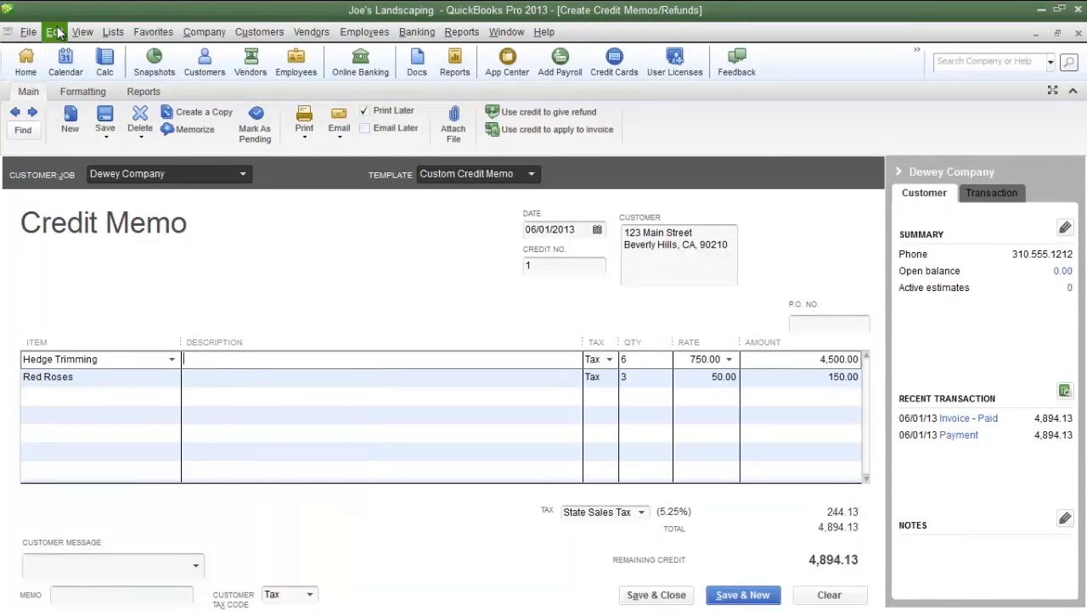
{"action": "left_click", "coordinate": [54, 31]}
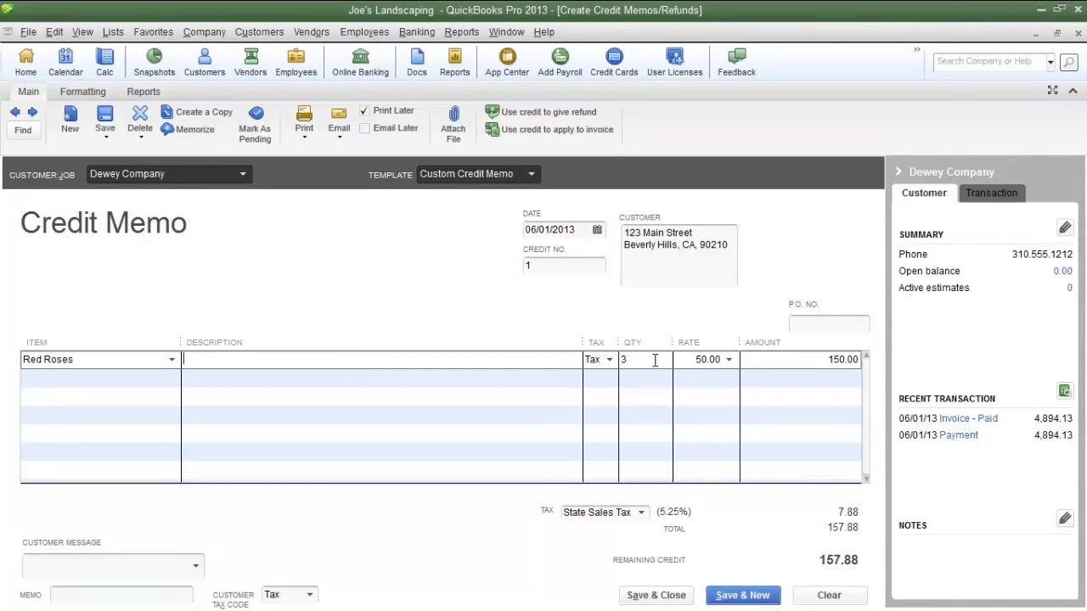
Step: Change the Red Roses quantity from 3 to 2 so the memo totals 105.25
{"action": "left_click", "coordinate": [632, 360]}
{"action": "type", "text": "2"}
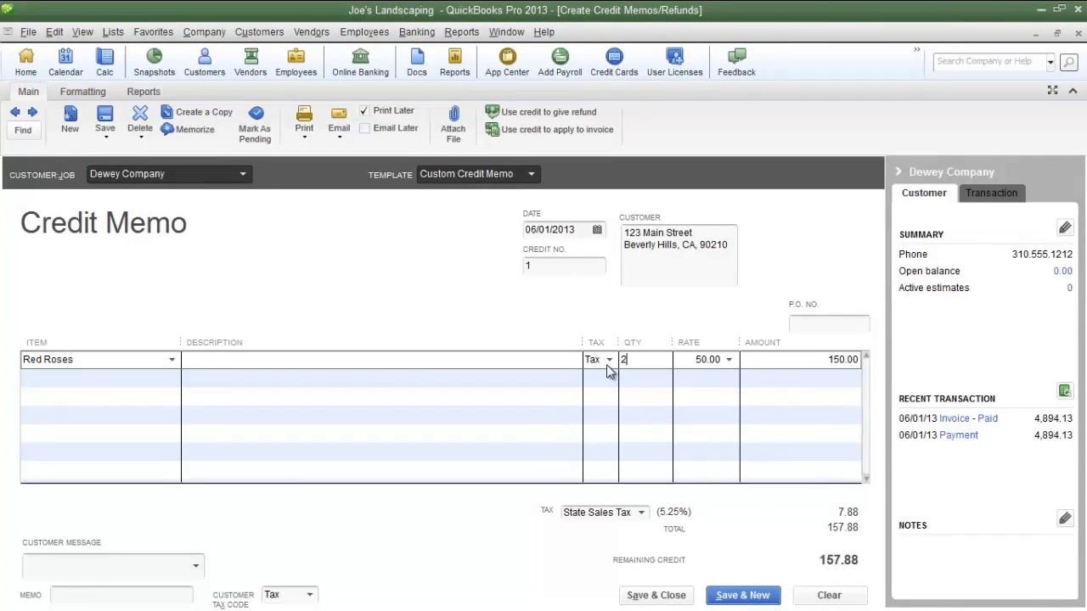
{"action": "left_click", "coordinate": [706, 360]}
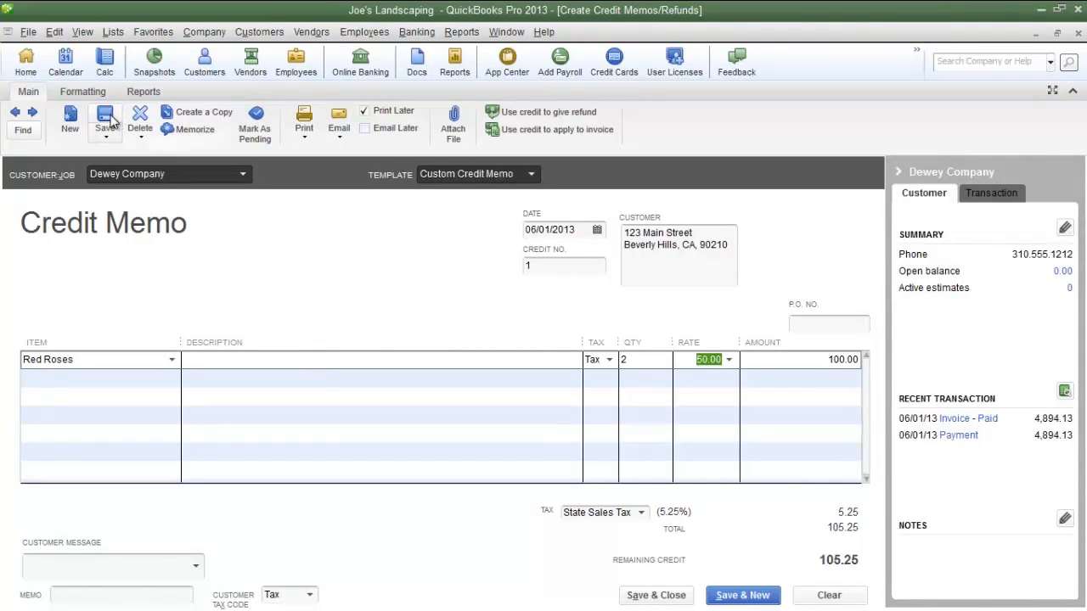
{"action": "mouse_move", "coordinate": [106, 117]}
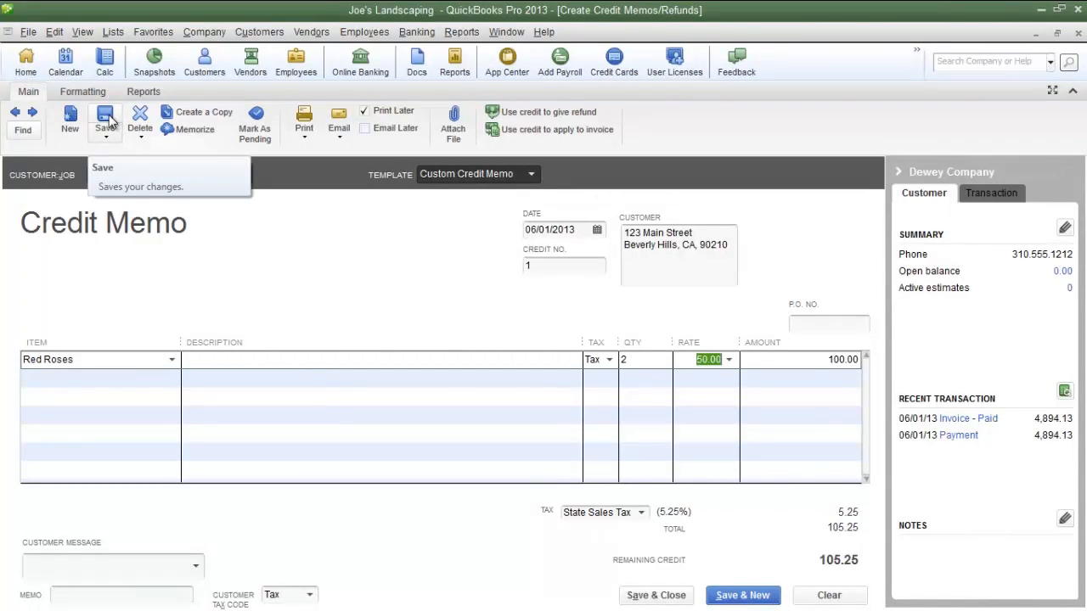
Step: Save the 105.25 credit memo and retain it as an available credit
{"action": "left_click", "coordinate": [106, 119]}
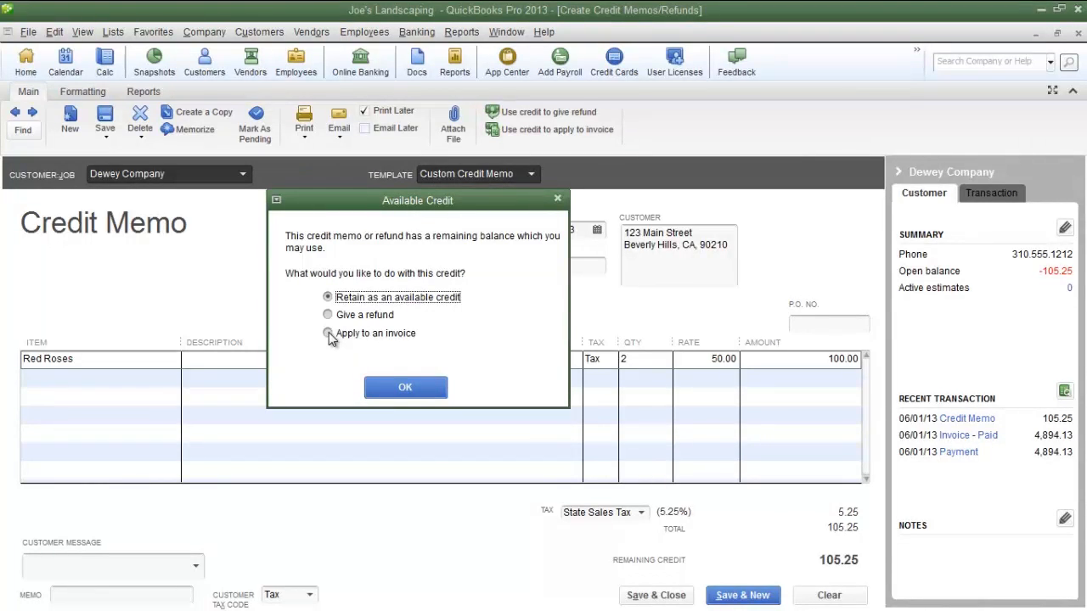
{"action": "mouse_move", "coordinate": [333, 355]}
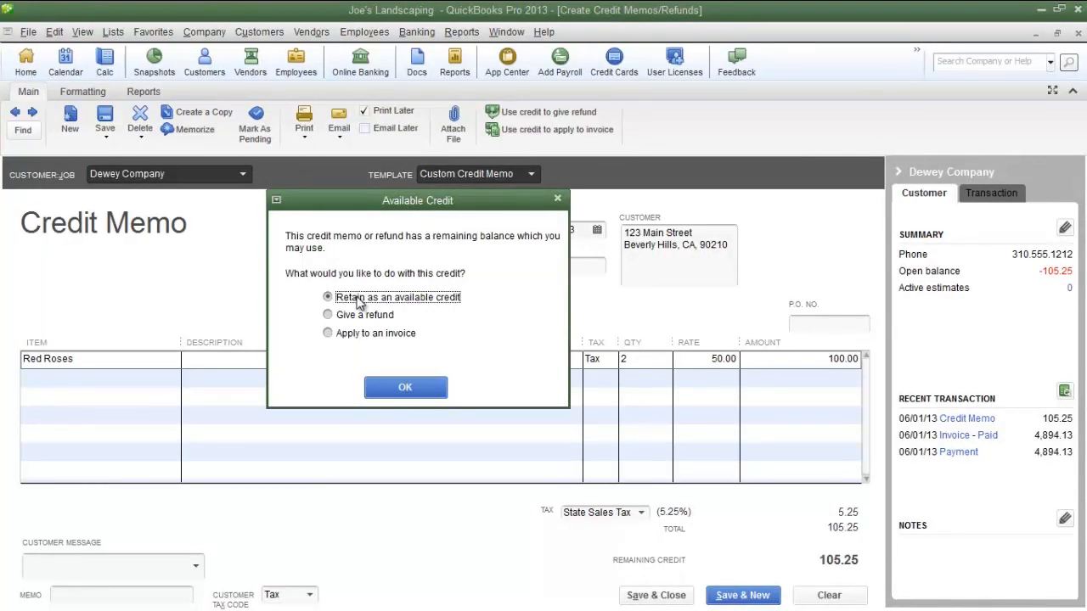
{"action": "left_click", "coordinate": [404, 388]}
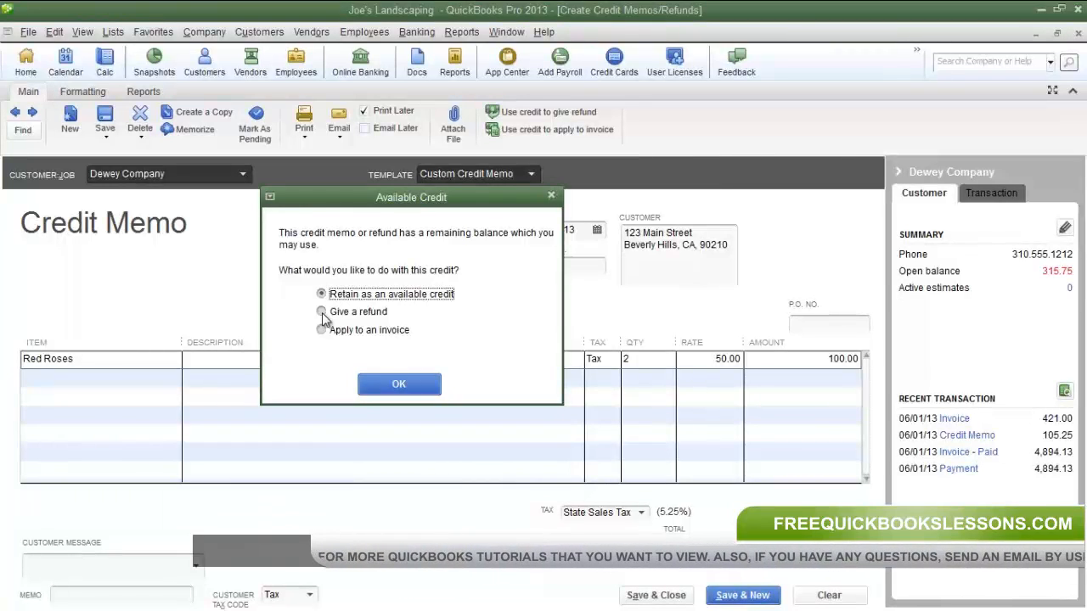
Step: Choose to give a refund instead and keep the $105.25 check set To be printed
{"action": "left_click", "coordinate": [323, 312]}
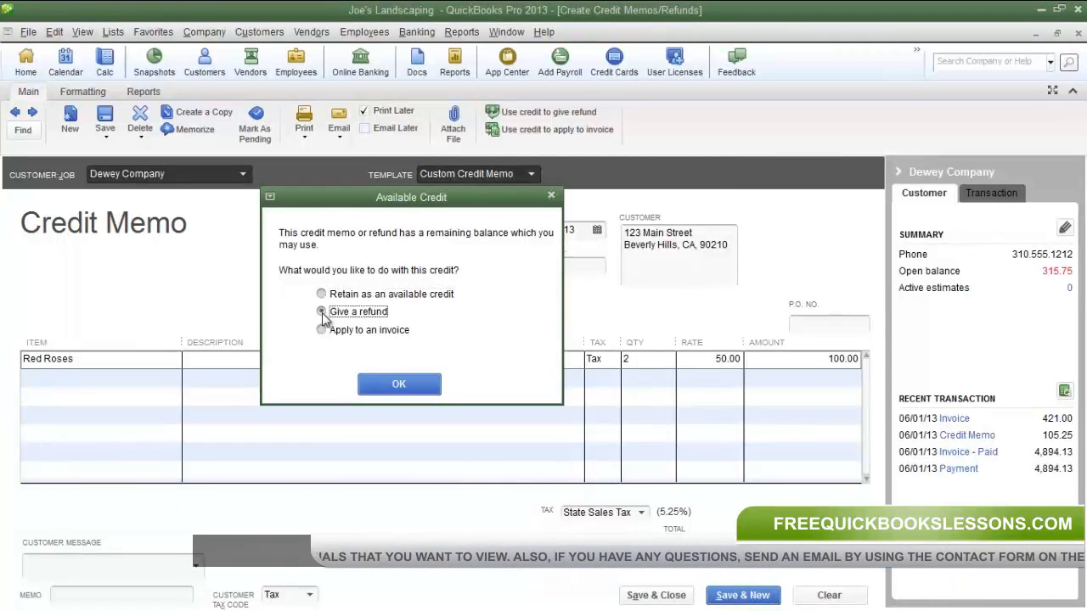
{"action": "left_click", "coordinate": [397, 384]}
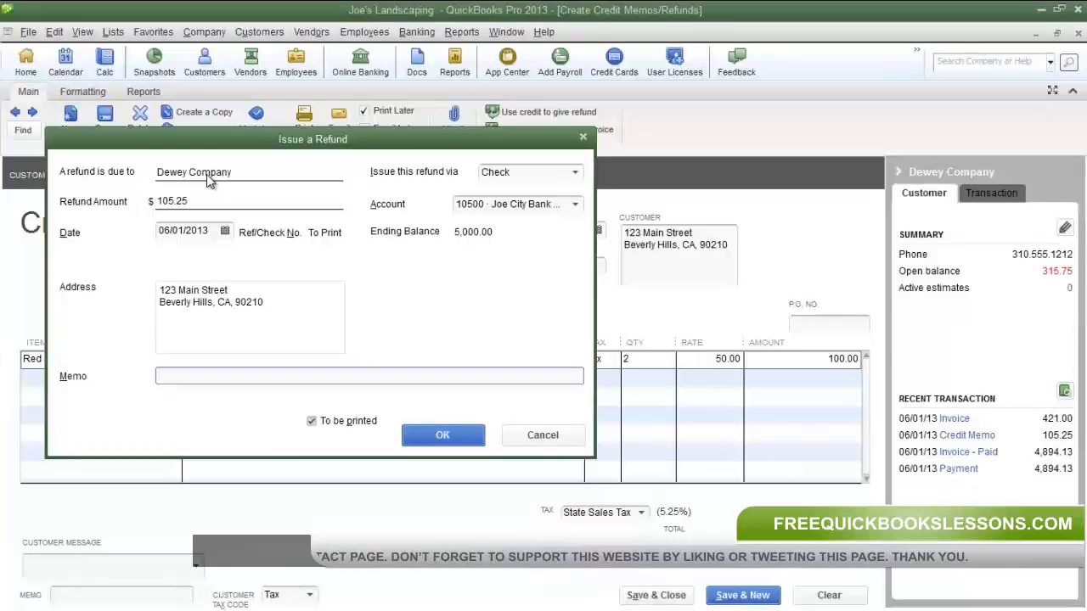
{"action": "left_click", "coordinate": [370, 377]}
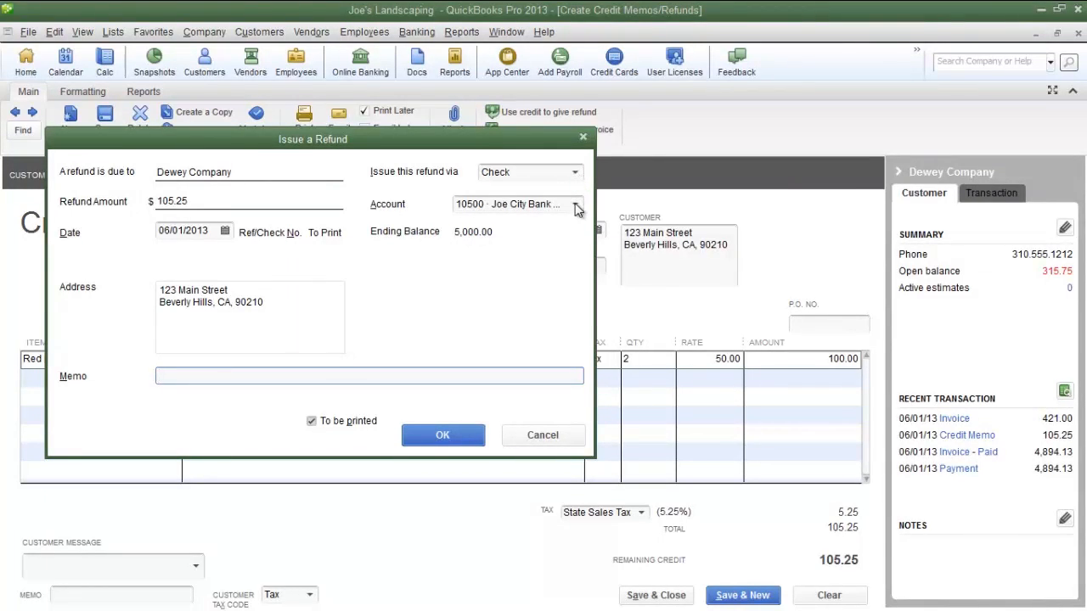
{"action": "left_click", "coordinate": [370, 375]}
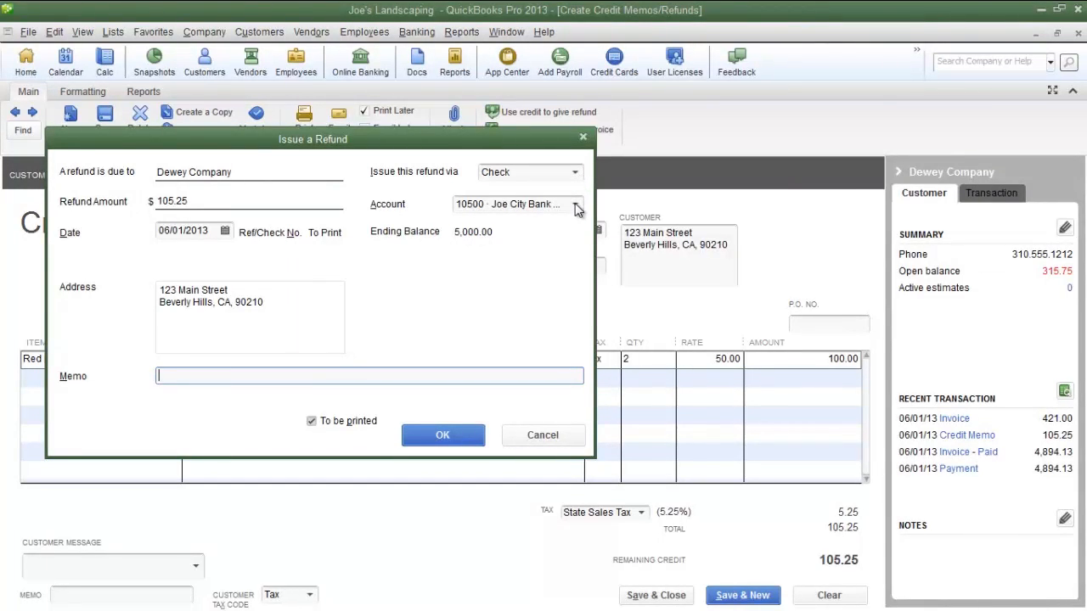
{"action": "mouse_move", "coordinate": [258, 400]}
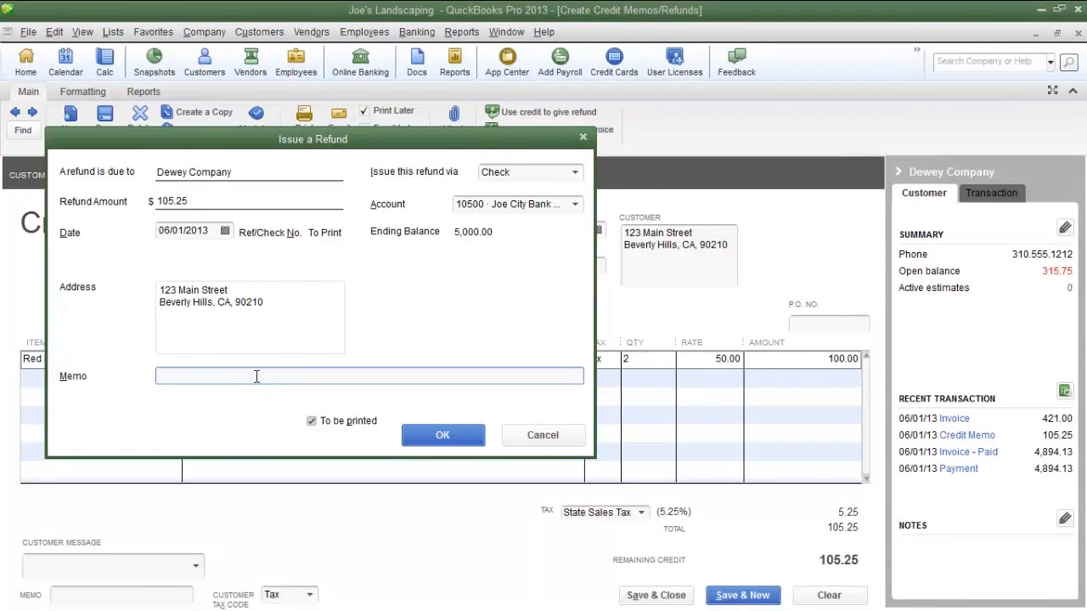
Step: Enter the memo 'Refund for 2 red roses' and issue the refund check
{"action": "left_click", "coordinate": [256, 375]}
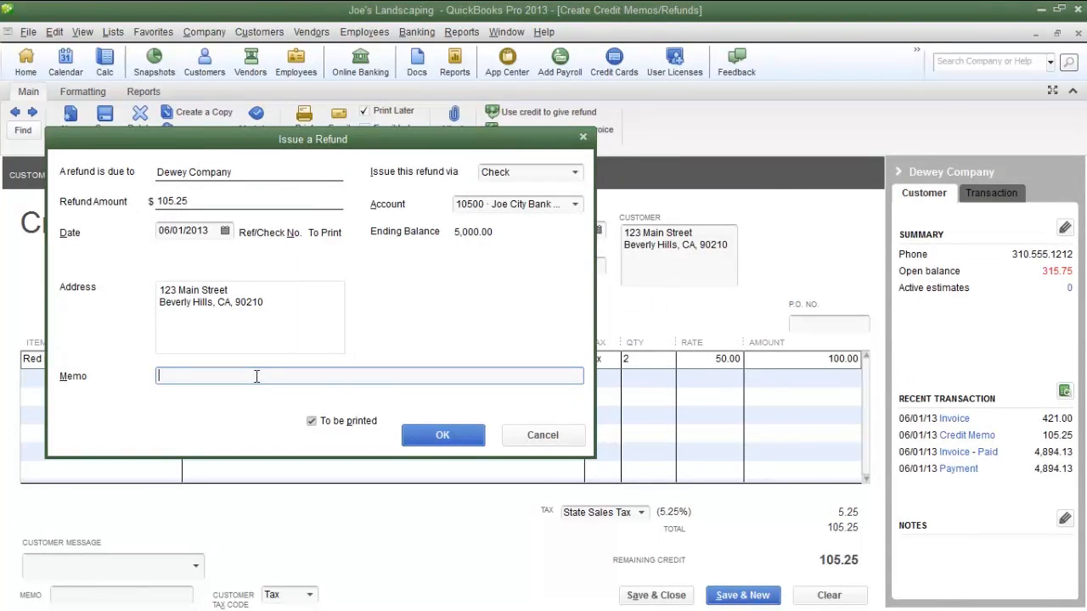
{"action": "type", "text": "Refund for 2 red roses"}
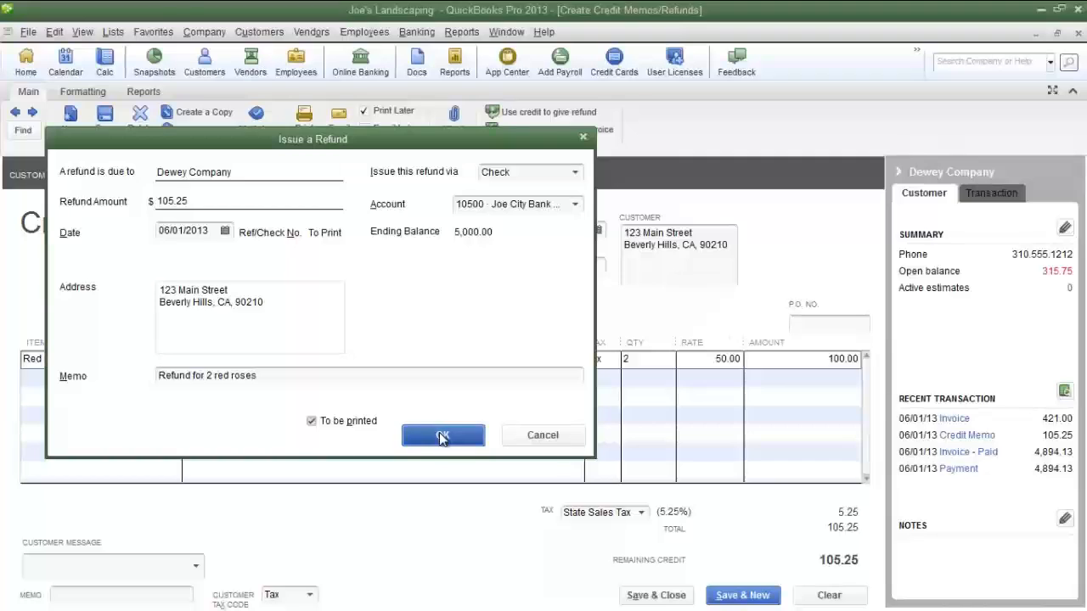
{"action": "left_click", "coordinate": [442, 434]}
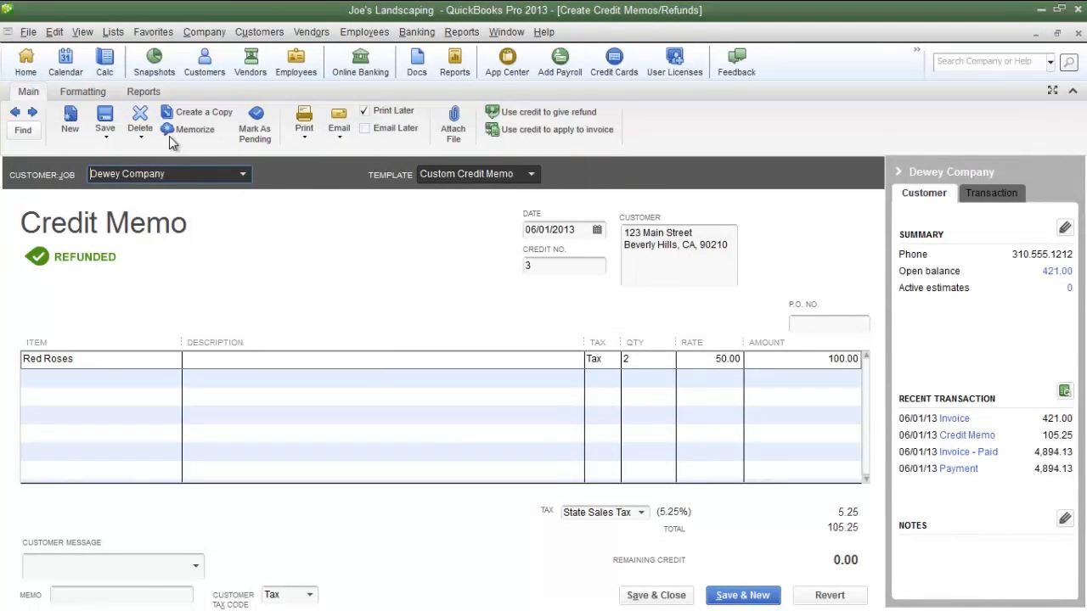
{"action": "mouse_move", "coordinate": [25, 59]}
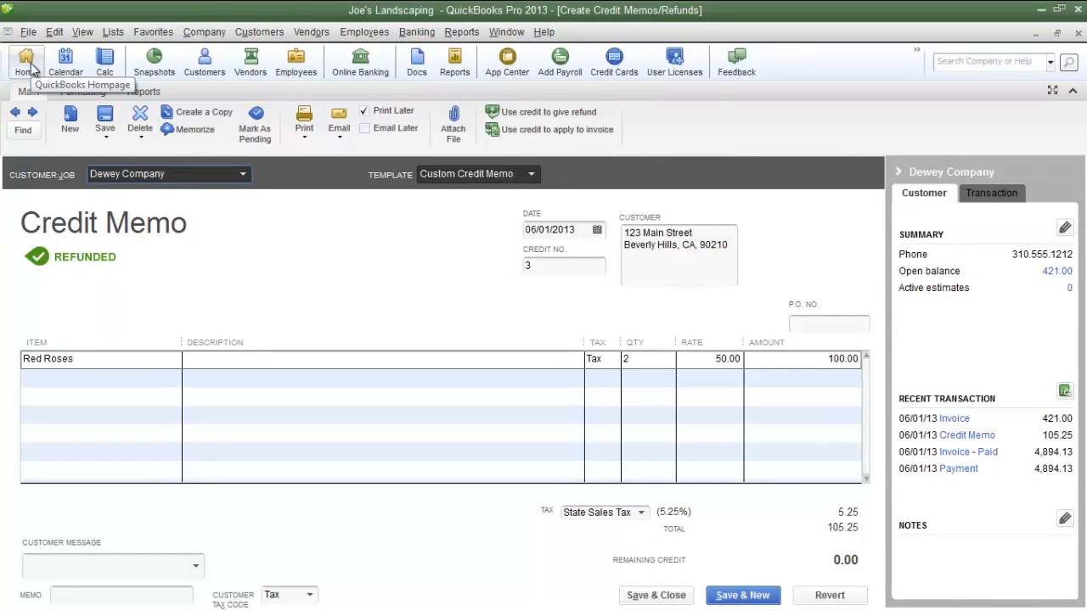
Step: From Home, show Print Checks with Dewey Company's $105.25 check ticked for printing
{"action": "left_click", "coordinate": [24, 61]}
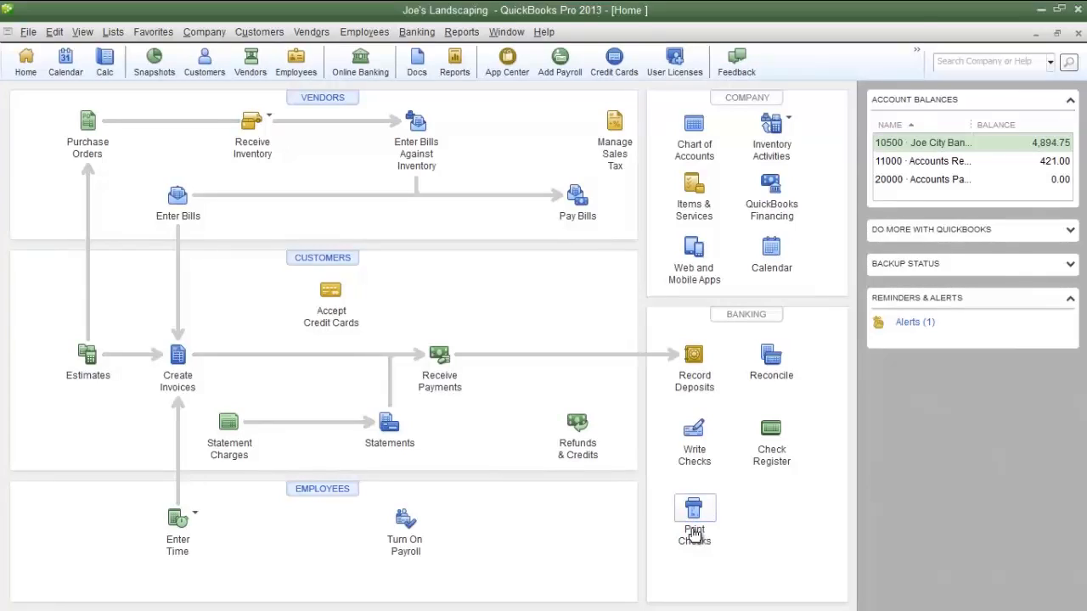
{"action": "left_click", "coordinate": [693, 518]}
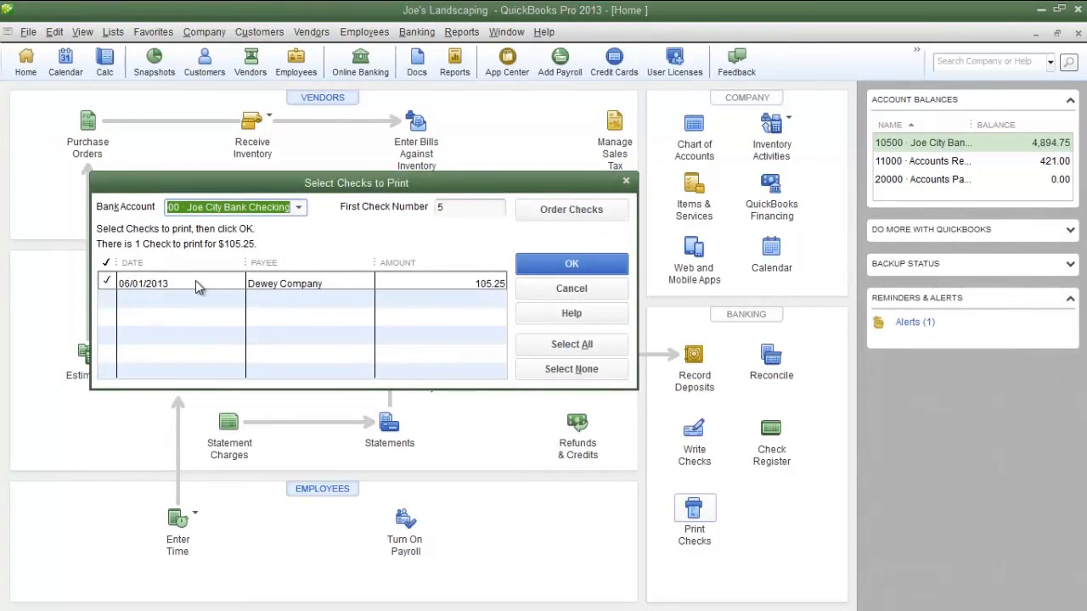
{"action": "left_click", "coordinate": [105, 281]}
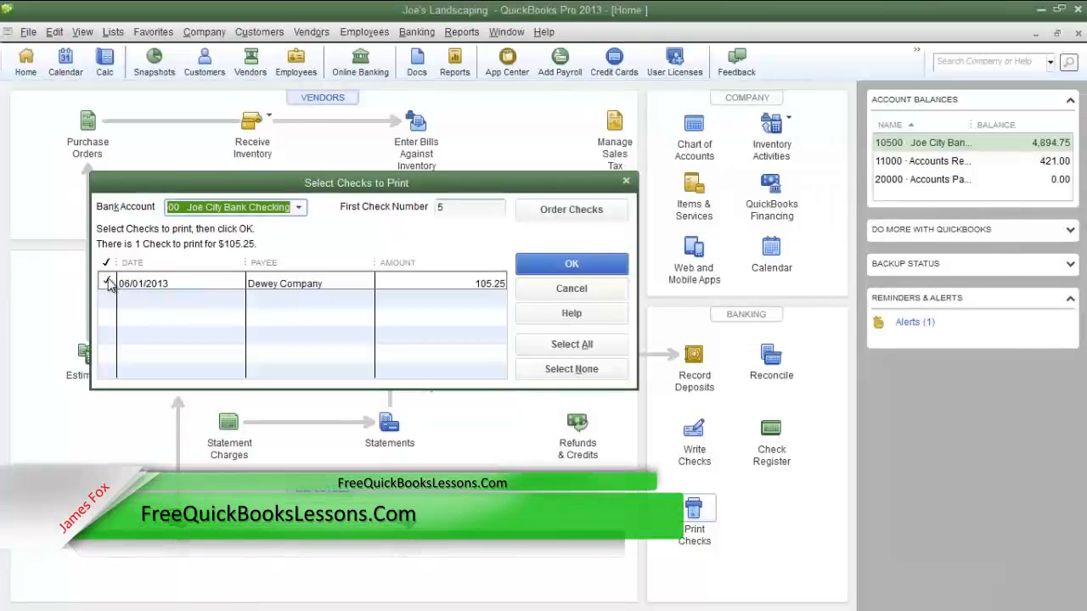
{"action": "left_click", "coordinate": [105, 282]}
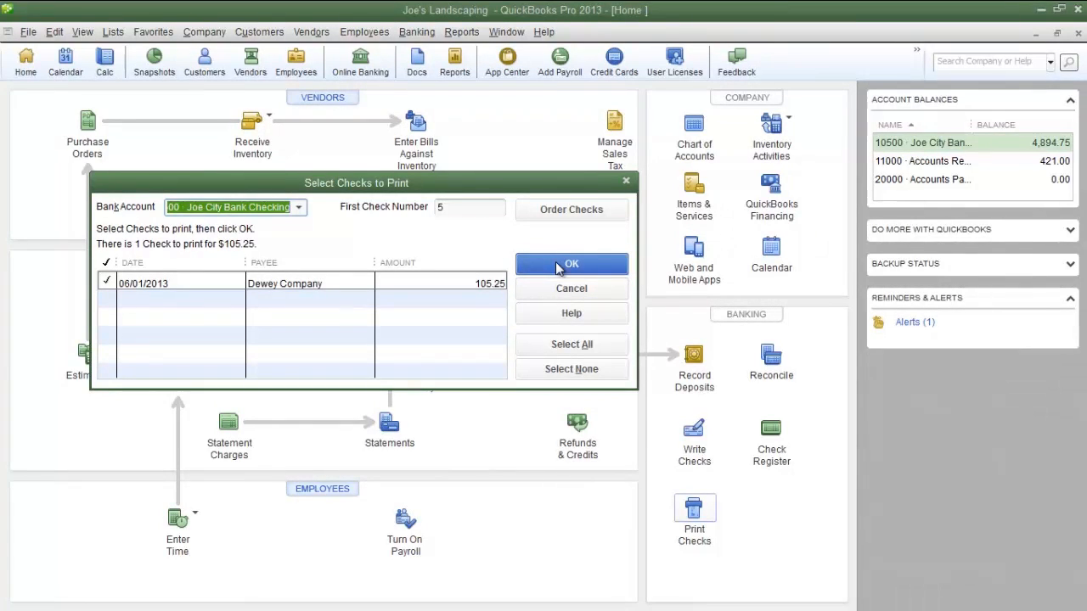
Step: Print Dewey Company's $105.25 refund as check number 5 and confirm it printed correctly
{"action": "left_click", "coordinate": [571, 265]}
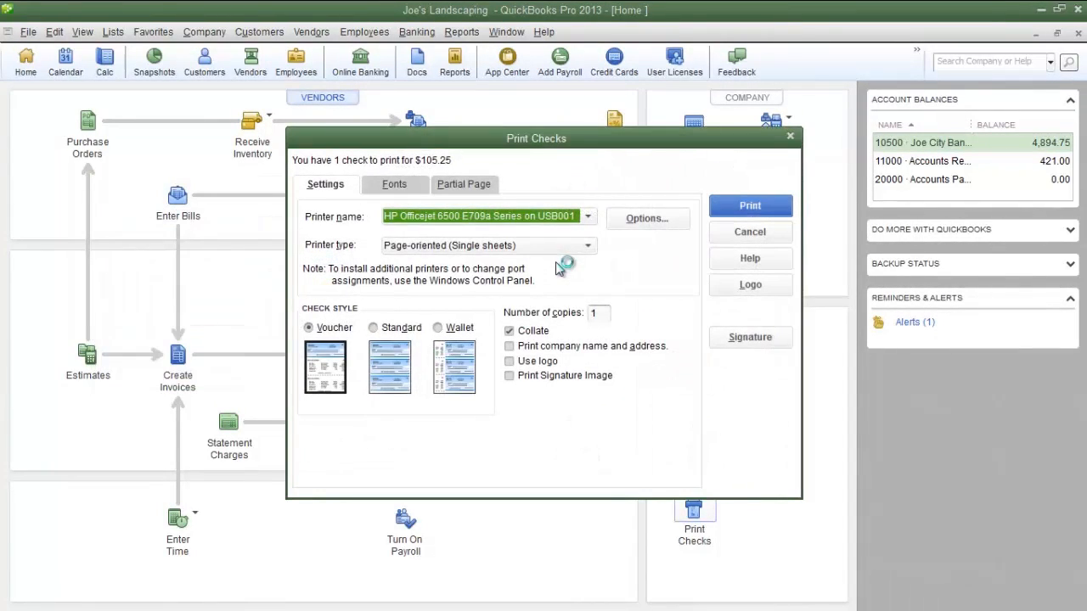
{"action": "left_click", "coordinate": [748, 206]}
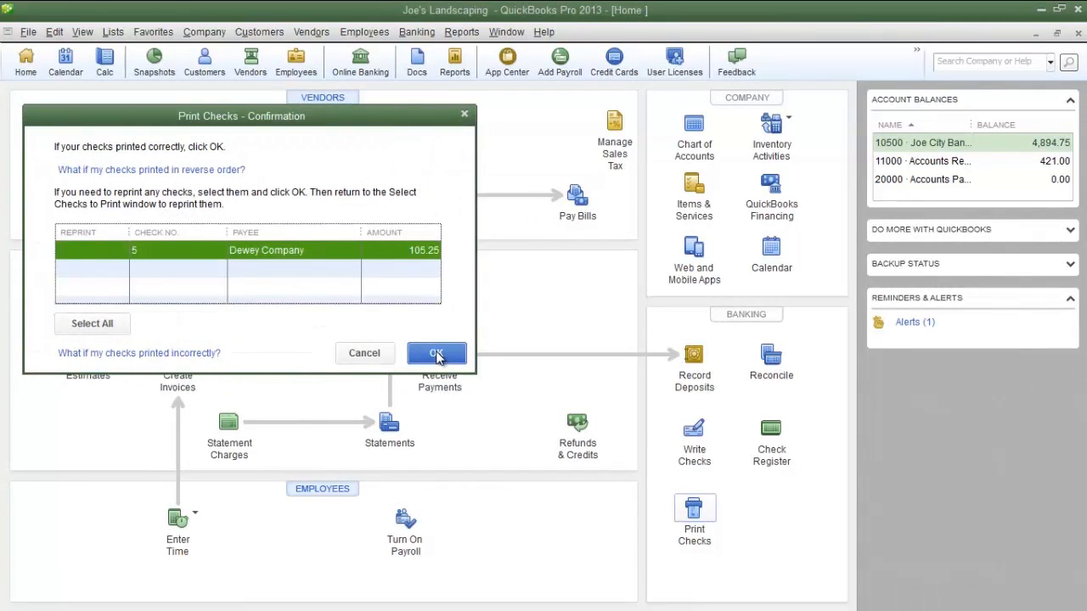
{"action": "mouse_move", "coordinate": [428, 338]}
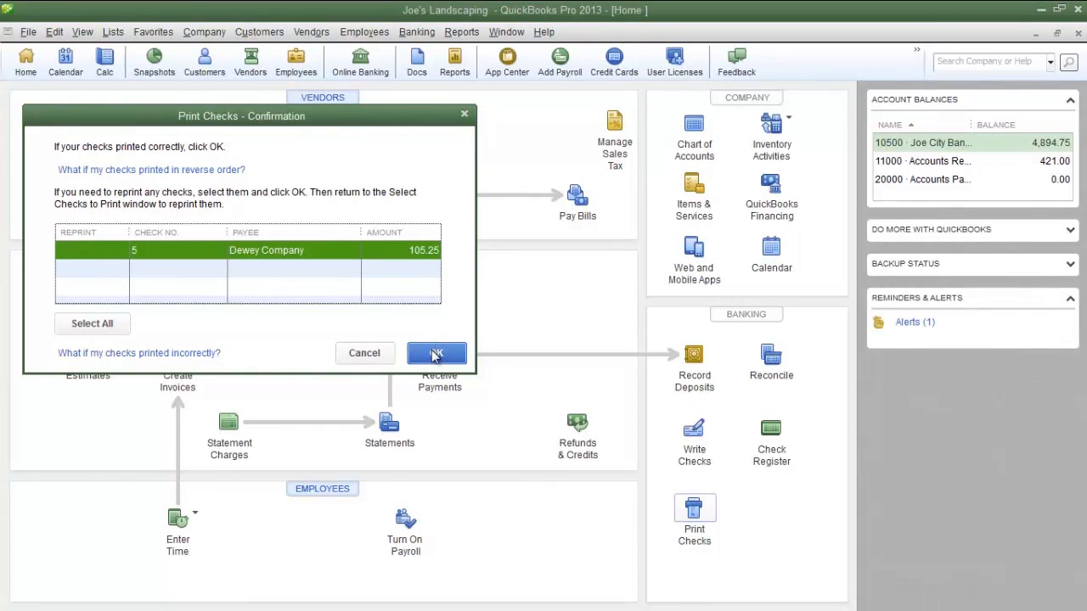
{"action": "mouse_move", "coordinate": [202, 287]}
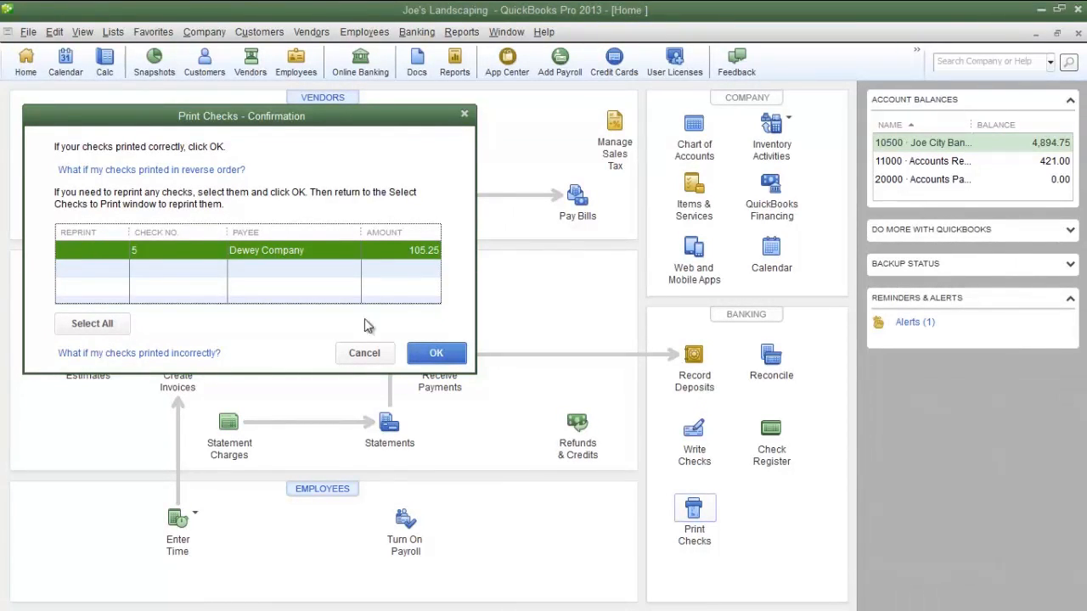
{"action": "left_click", "coordinate": [435, 352]}
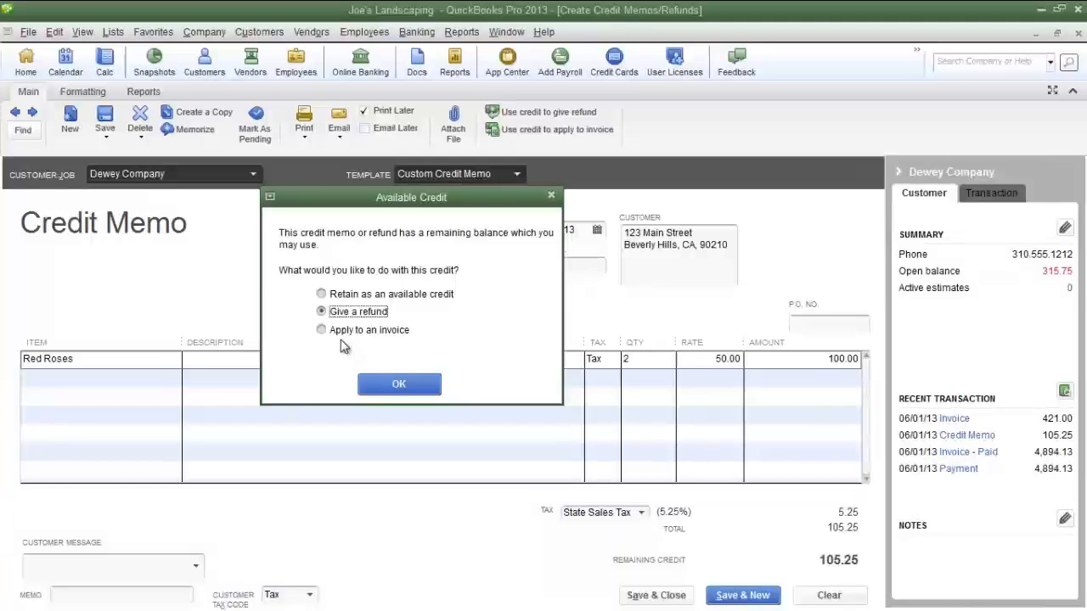
Step: Apply credit memo 4's $105.25 to Dewey Company's invoice 2, leaving no remaining credit
{"action": "left_click", "coordinate": [321, 329]}
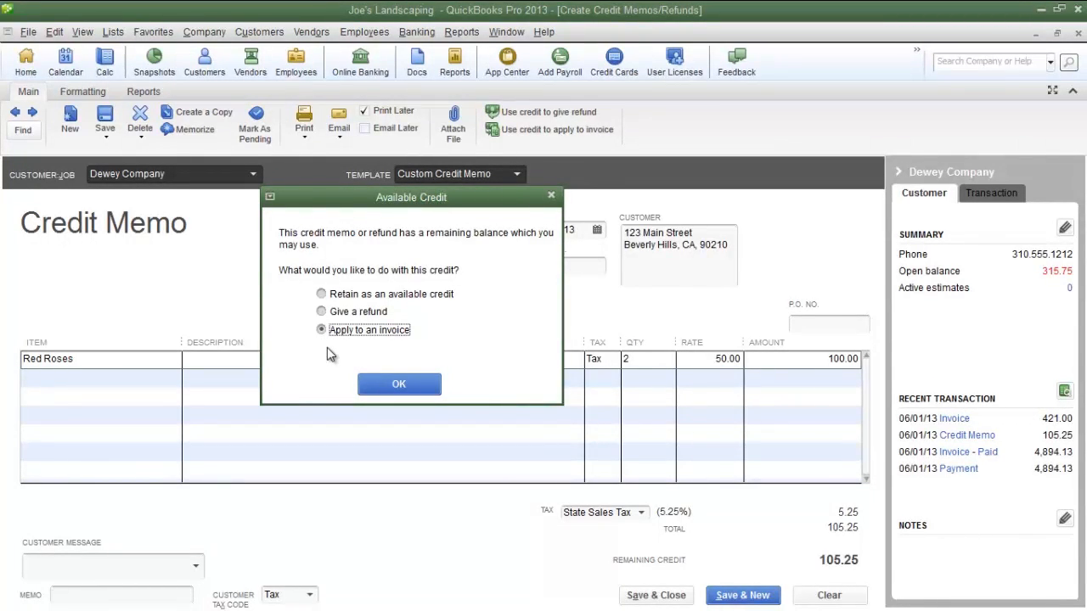
{"action": "left_click", "coordinate": [399, 383]}
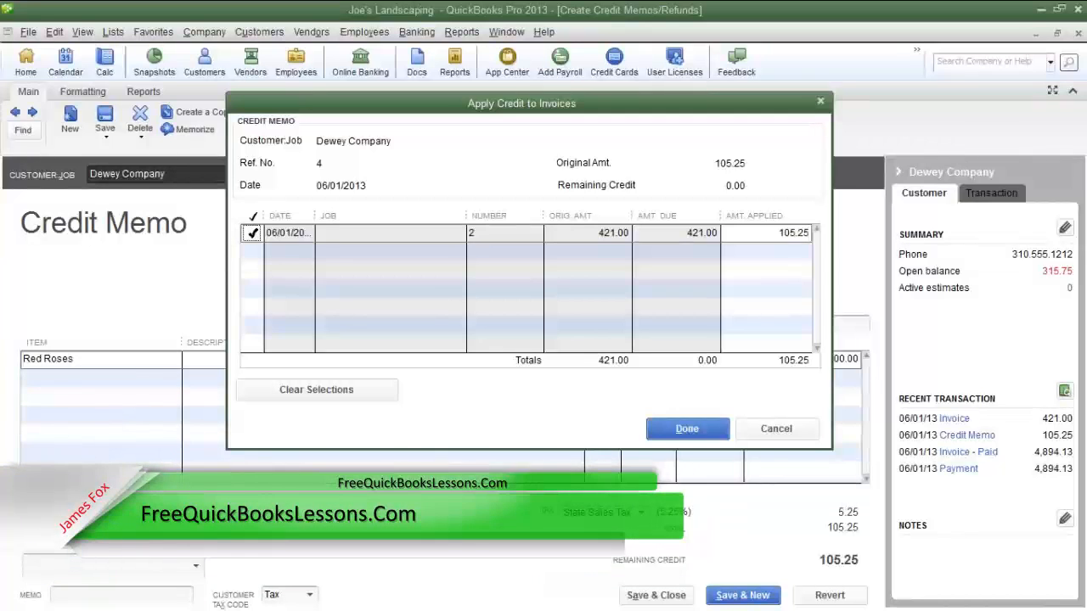
{"action": "left_click", "coordinate": [686, 428]}
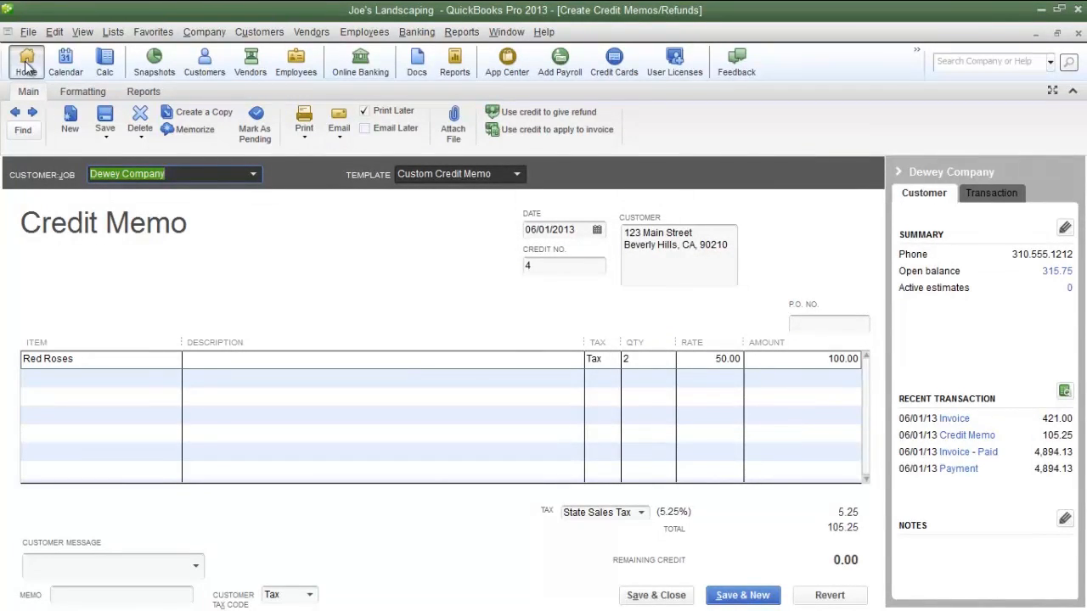
Step: From Home, view invoice 2 showing $105.25 payments applied and $315.75 balance due
{"action": "left_click", "coordinate": [25, 62]}
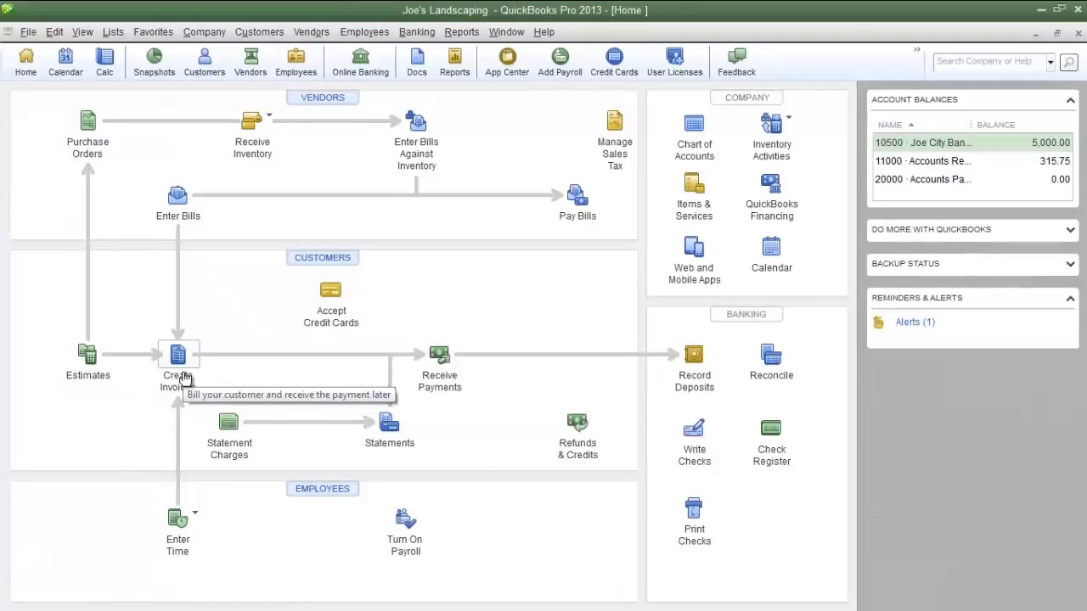
{"action": "left_click", "coordinate": [178, 355]}
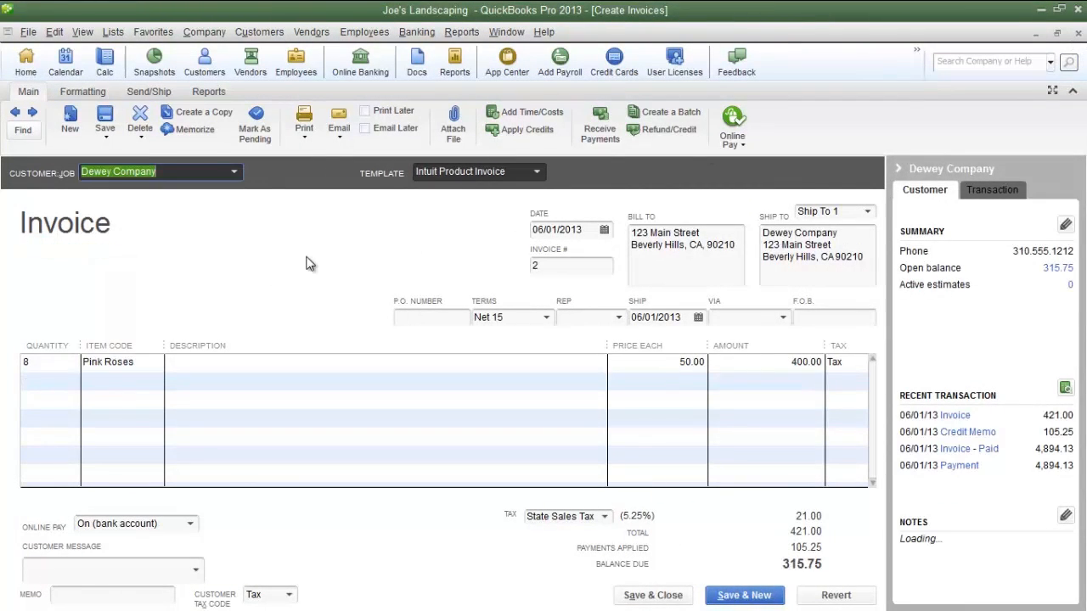
{"action": "mouse_move", "coordinate": [676, 533]}
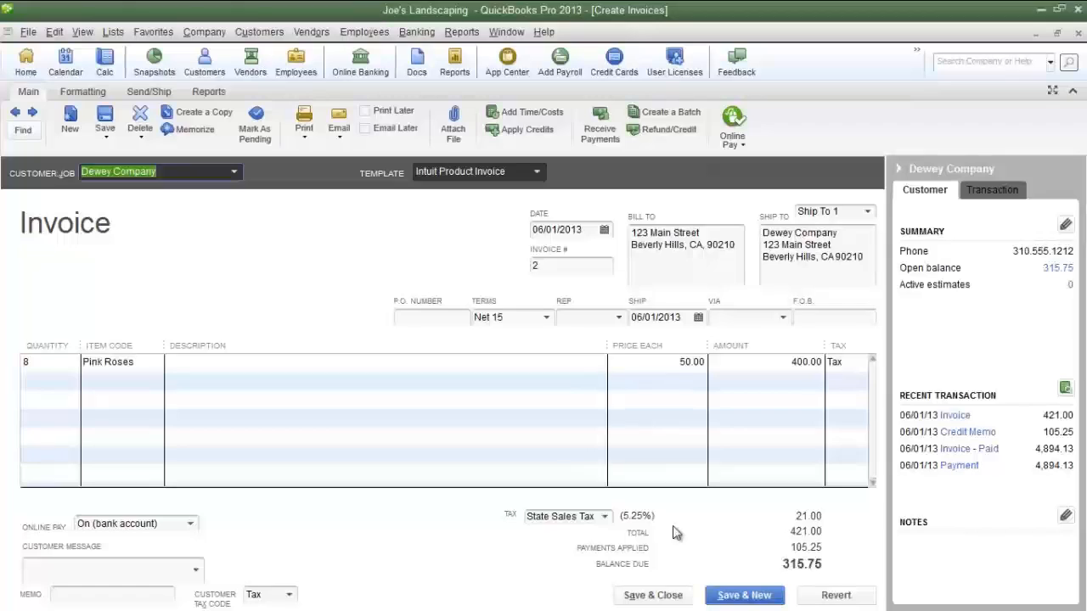